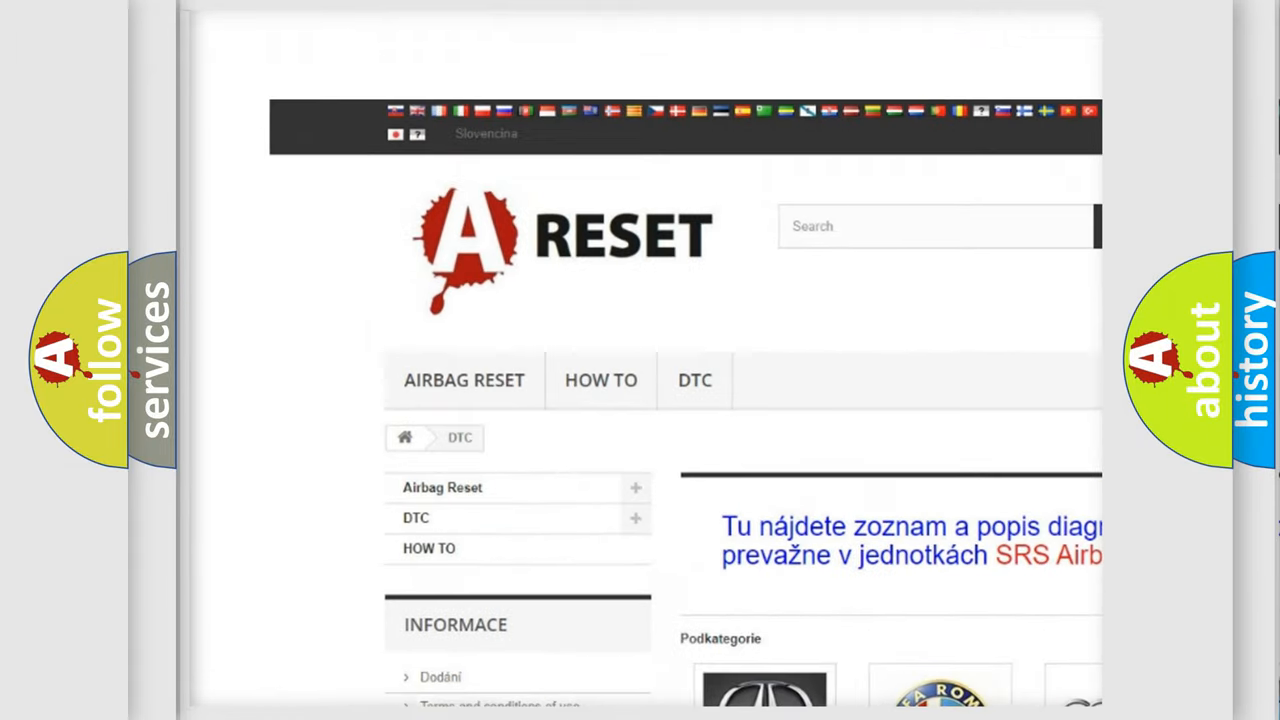
Open the Buick DTC category and scroll its list of codes to the B101D entries
scroll("down", 3)
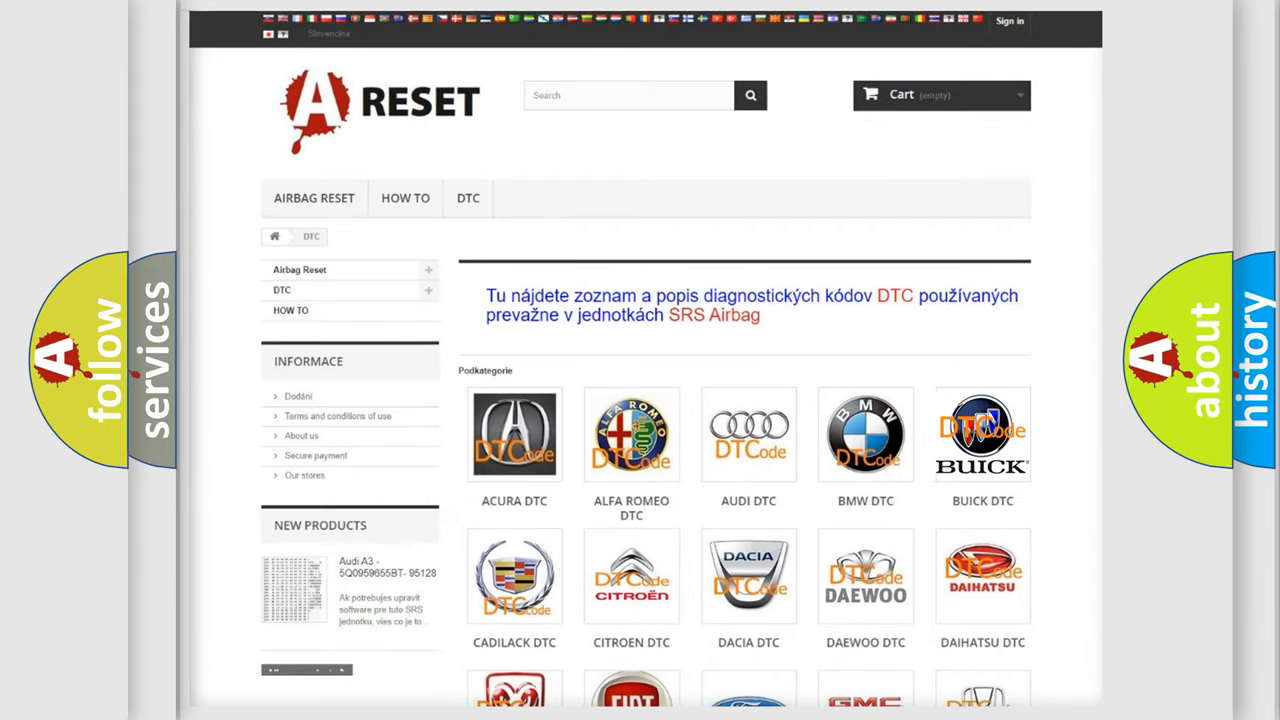
left_click(982, 434)
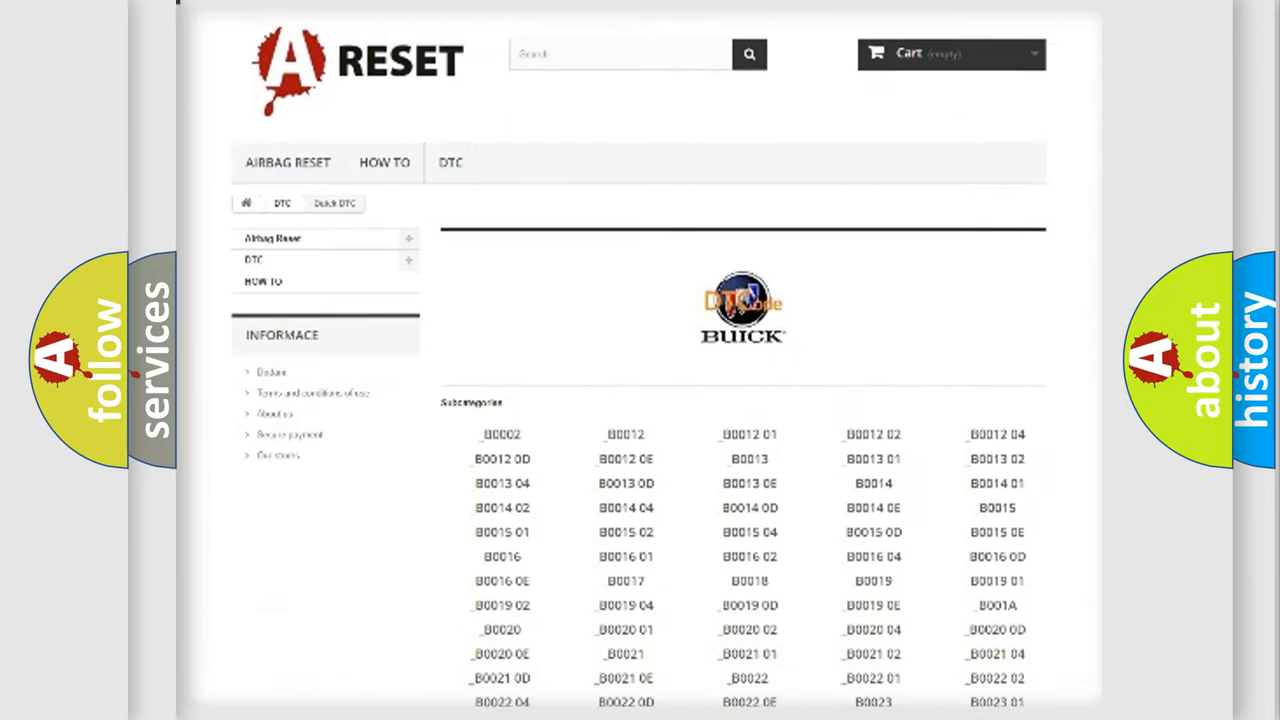
scroll("down", 3)
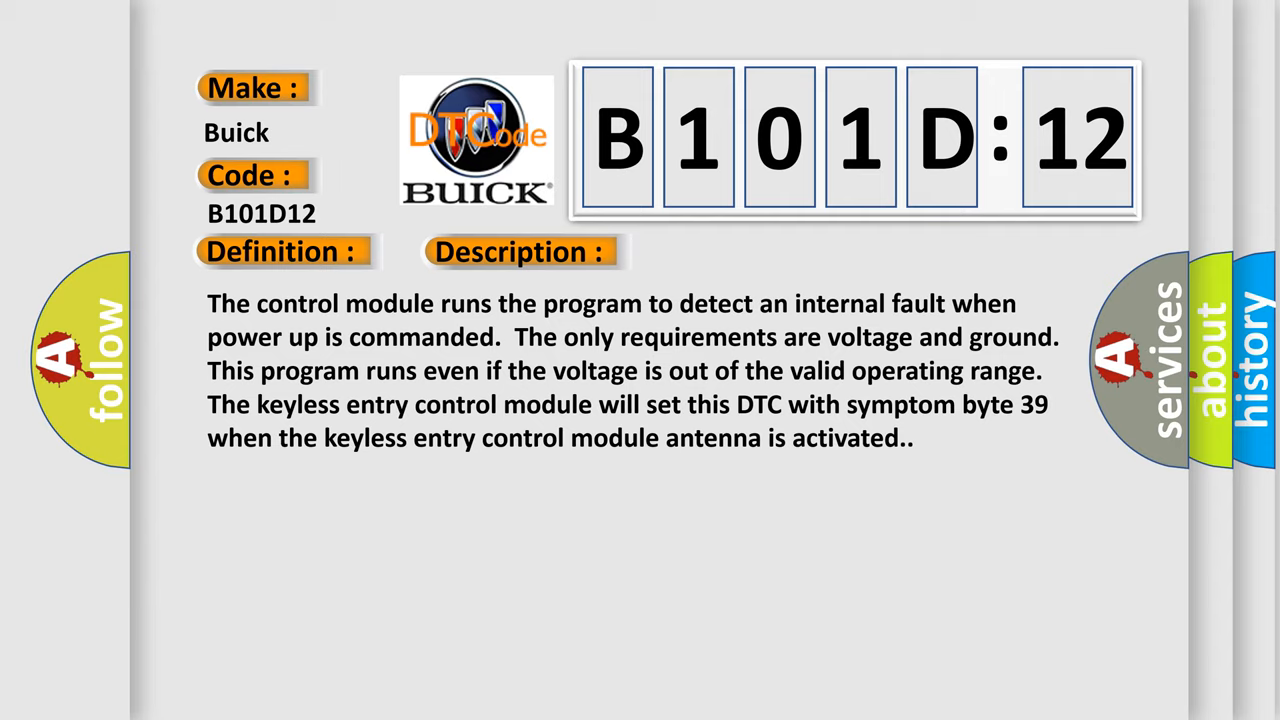
Advance the B101D12 slide to its Cause section: internal malfunction, circuit short to battery
left_click(732, 252)
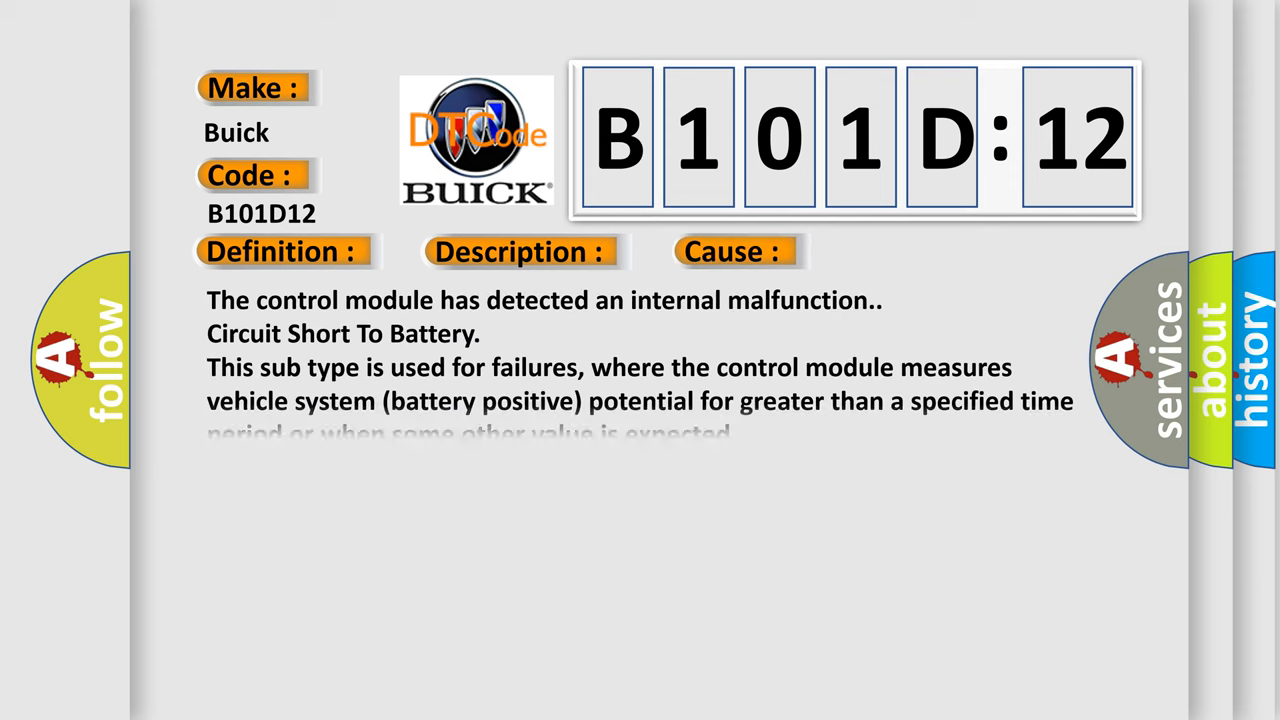